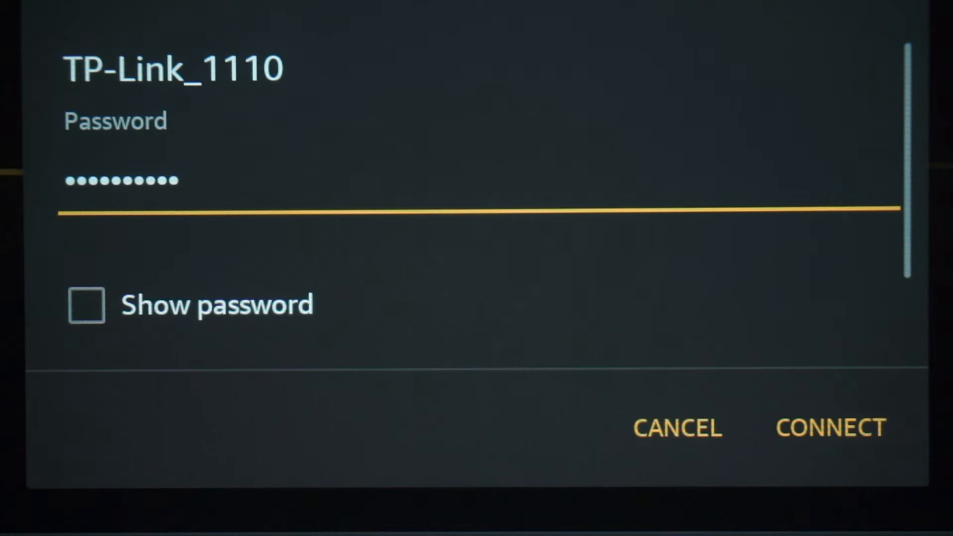
# - Join the TP-Link_1110 Wi-Fi network with its password
pyautogui.click(831, 428)
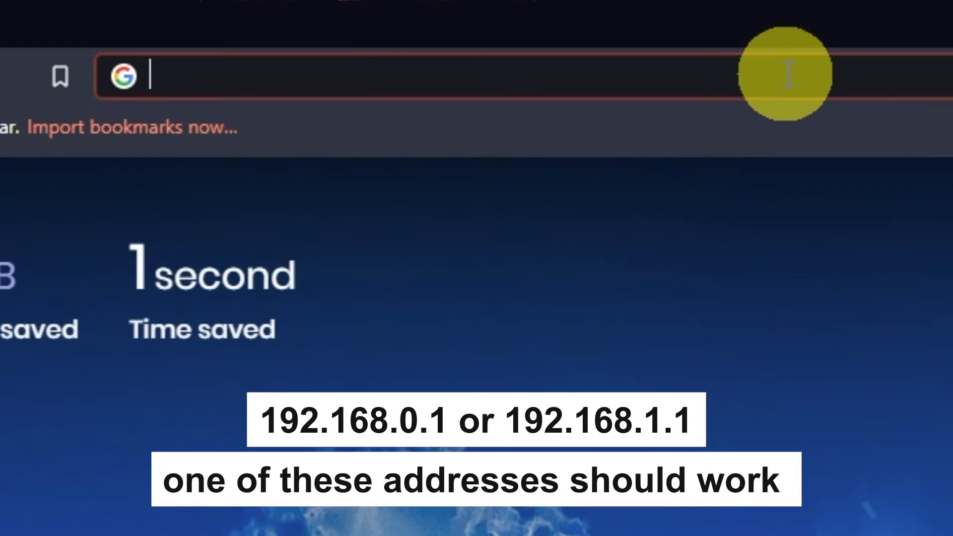
# - Load the router login page at 192.168.0.1
pyautogui.write('192.168.0.1')
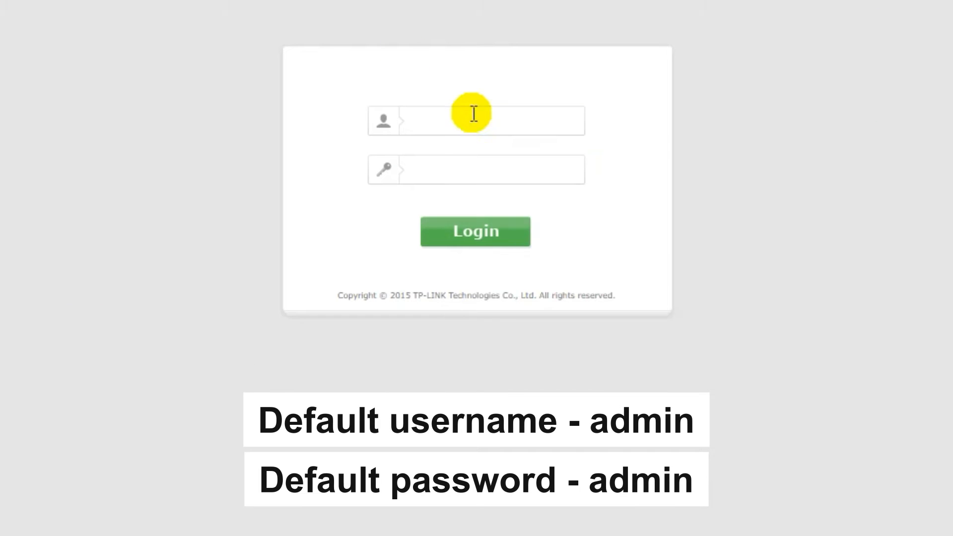
pyautogui.click(496, 169)
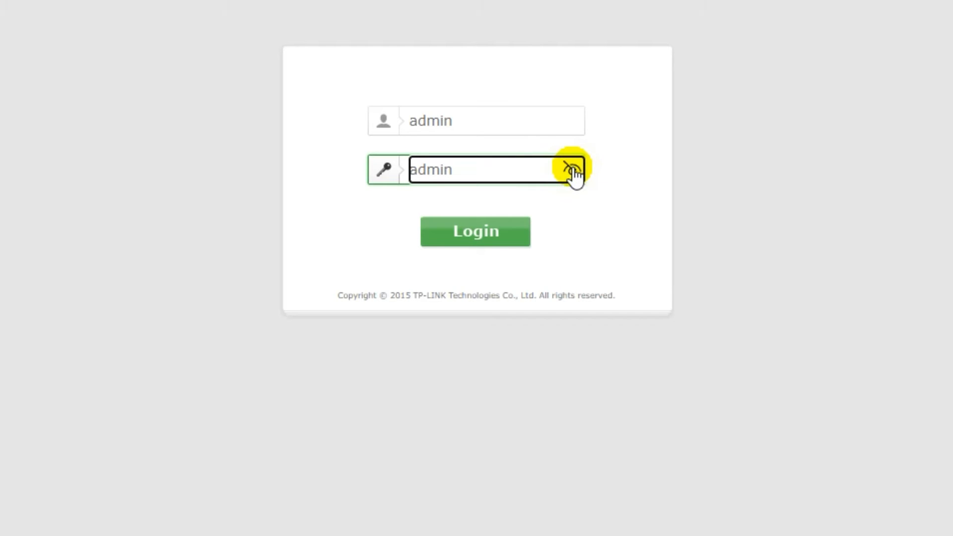
pyautogui.moveTo(502, 237)
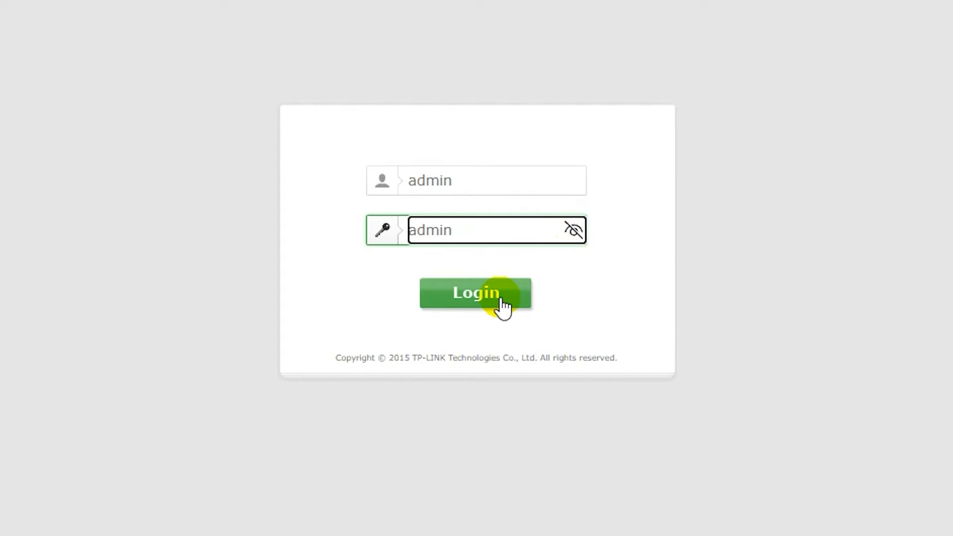
pyautogui.click(476, 294)
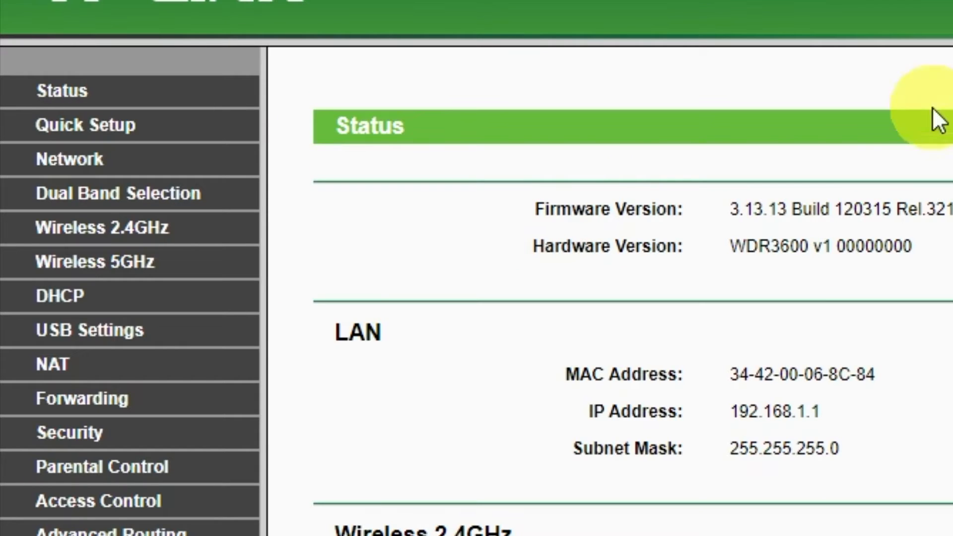
# - Start Quick Setup and choose Router as the working mode
pyautogui.click(85, 125)
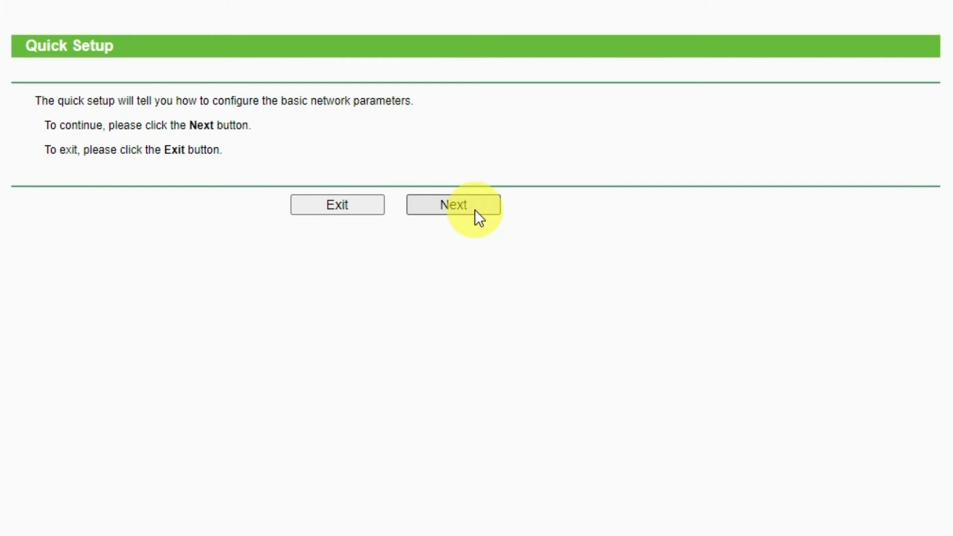
pyautogui.click(453, 204)
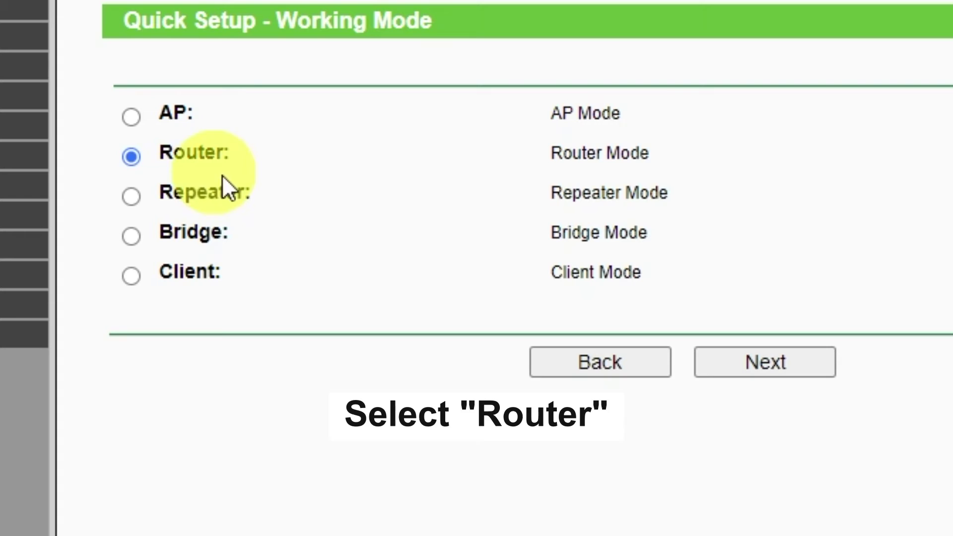
pyautogui.click(130, 156)
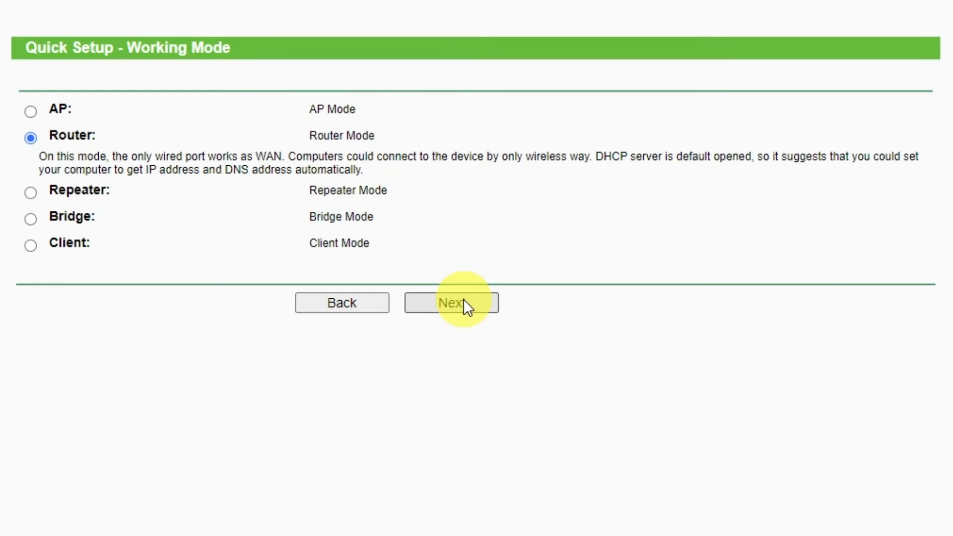
pyautogui.click(451, 303)
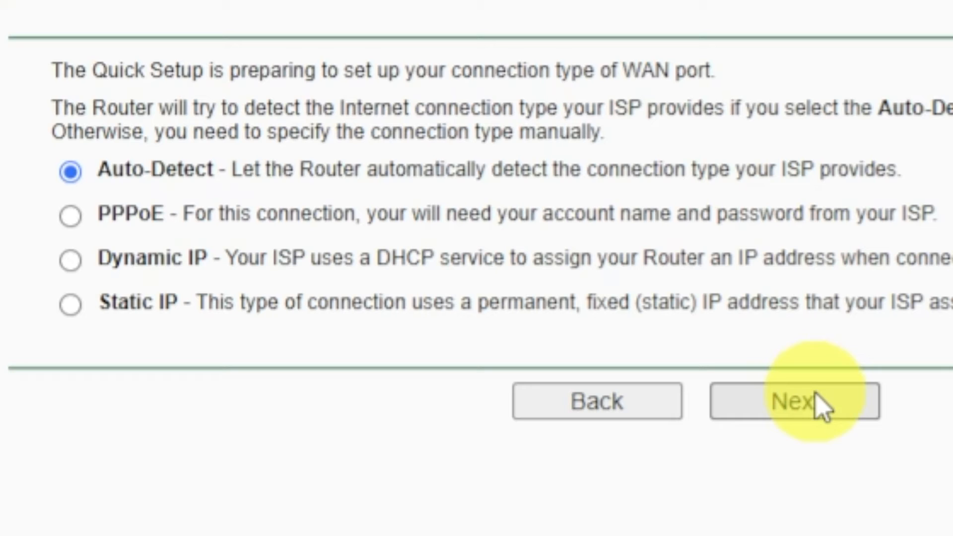
# - After Auto-Detect fails, choose Dynamic IP and skip MAC cloning
pyautogui.click(794, 401)
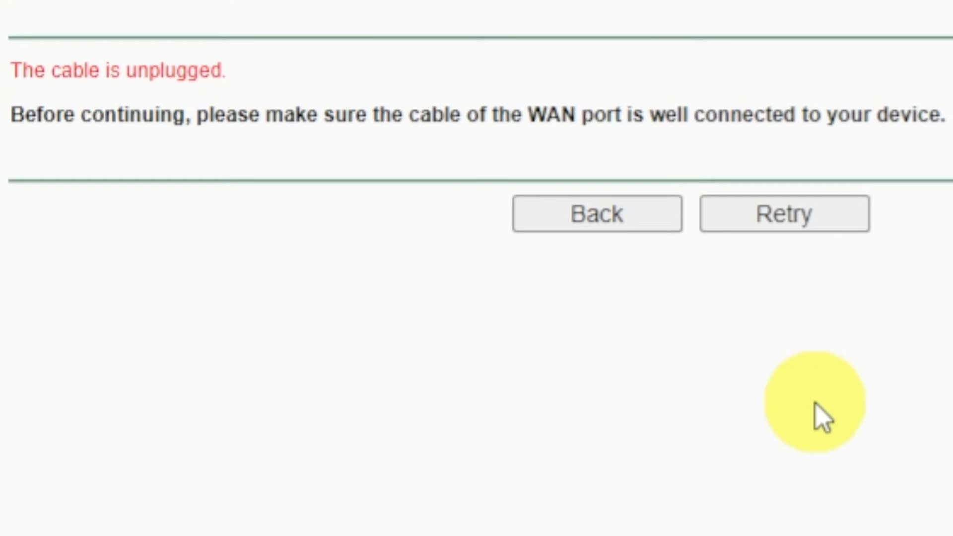
pyautogui.moveTo(778, 389)
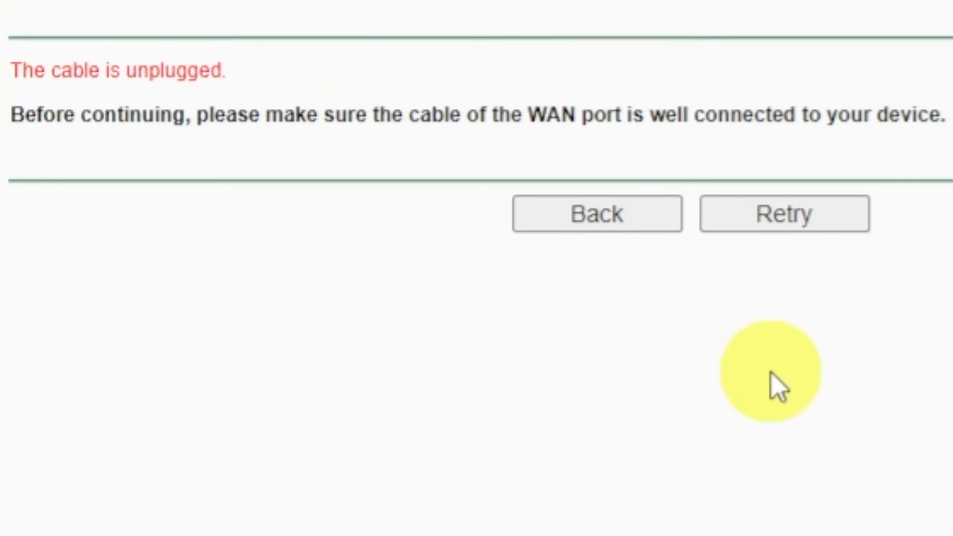
pyautogui.click(784, 214)
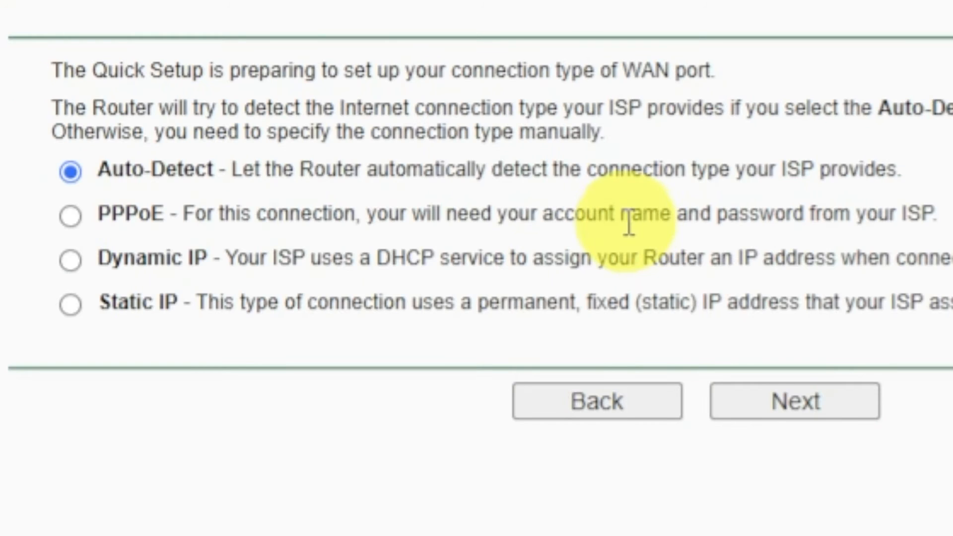
pyautogui.moveTo(70, 261)
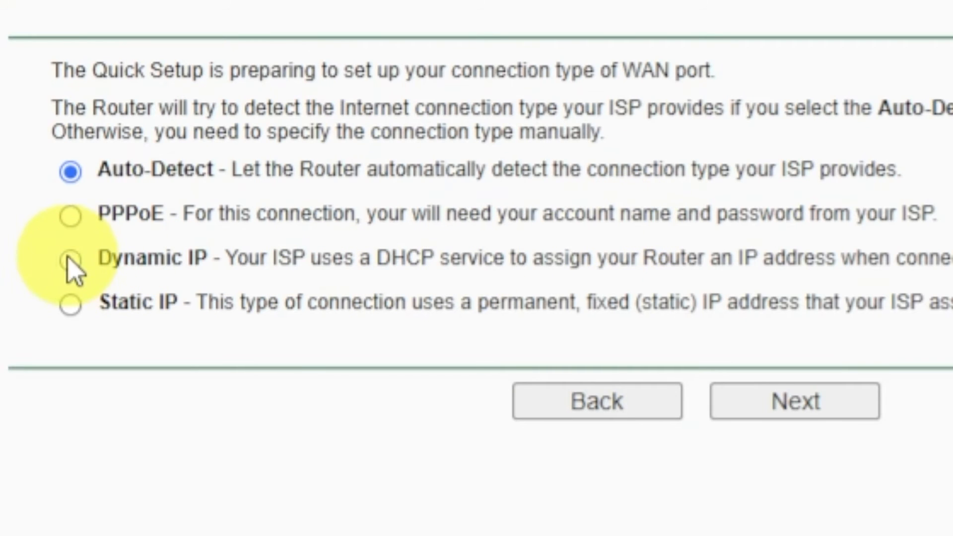
pyautogui.click(70, 257)
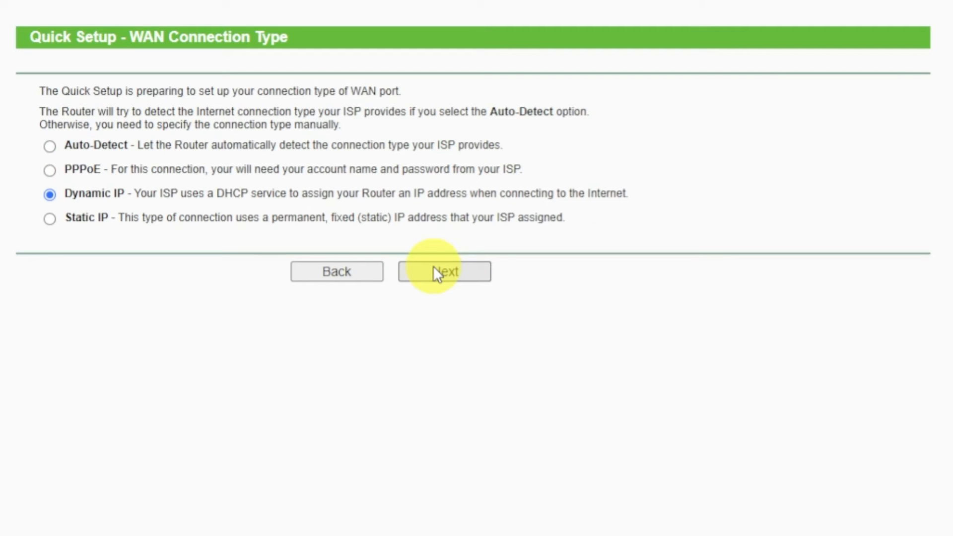
pyautogui.click(444, 271)
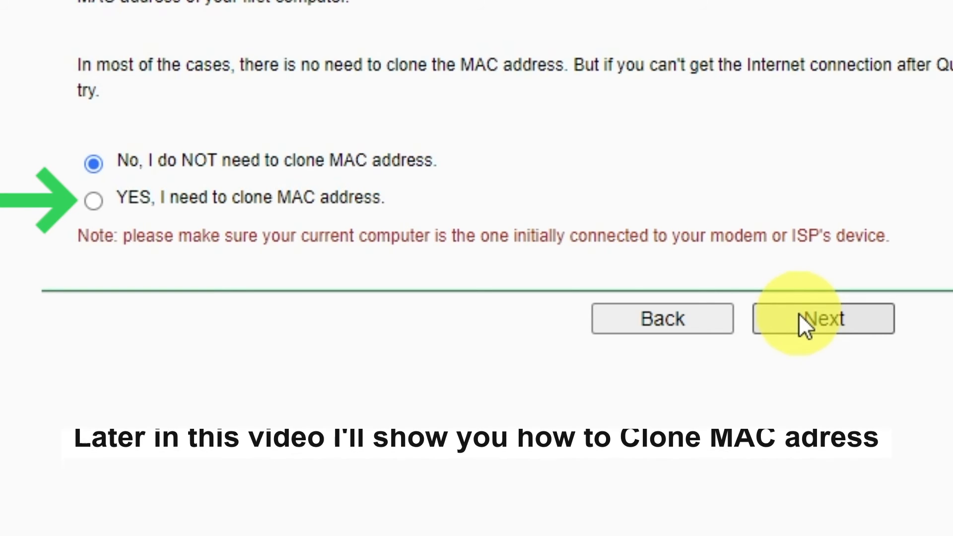
pyautogui.click(821, 318)
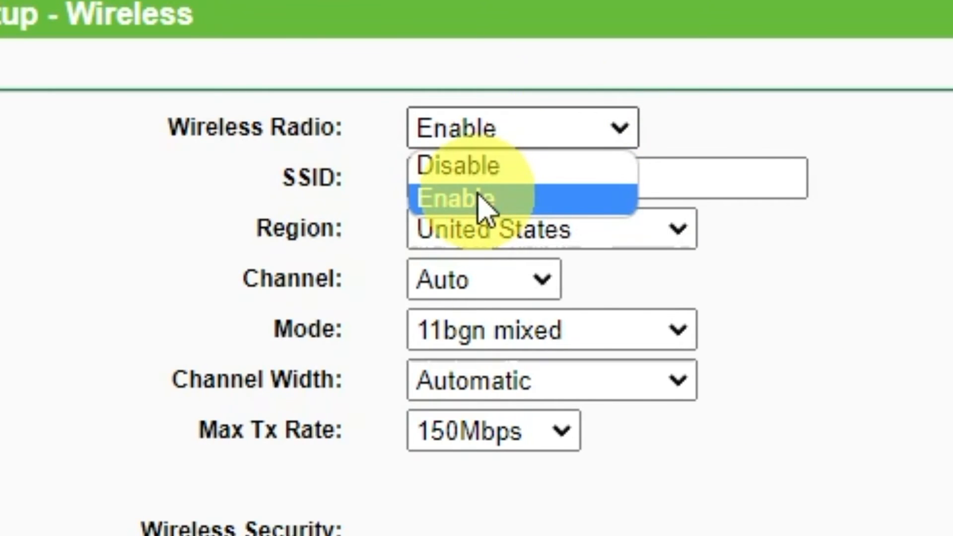
pyautogui.click(457, 198)
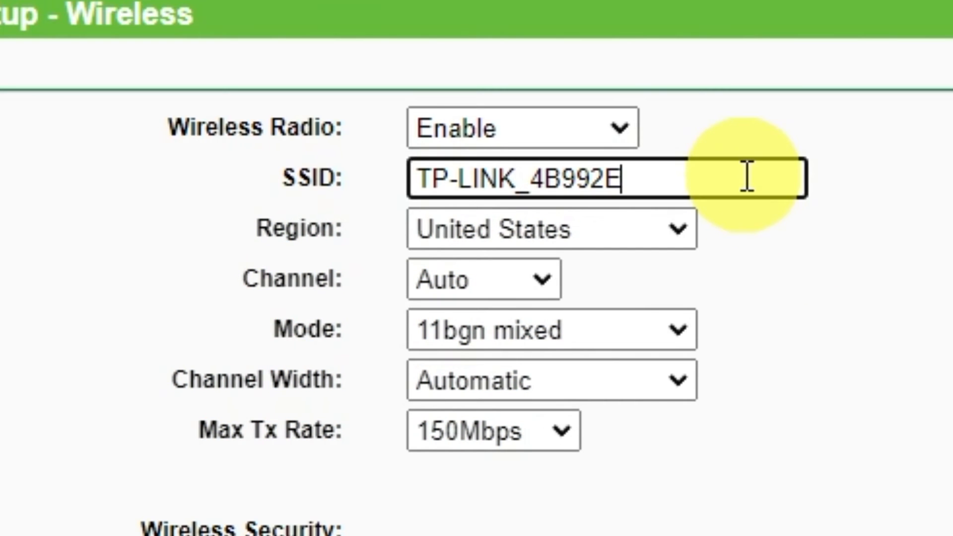
pyautogui.moveTo(708, 228)
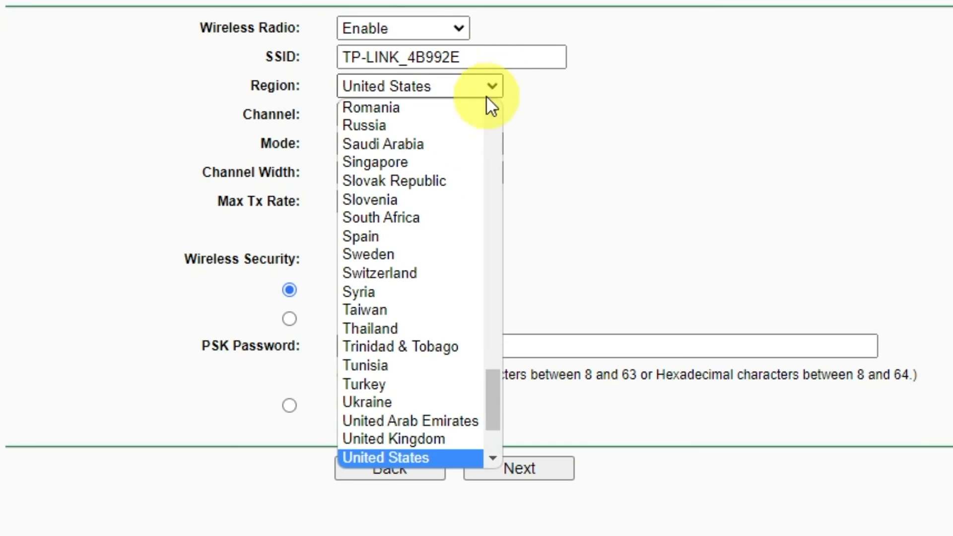
pyautogui.click(367, 402)
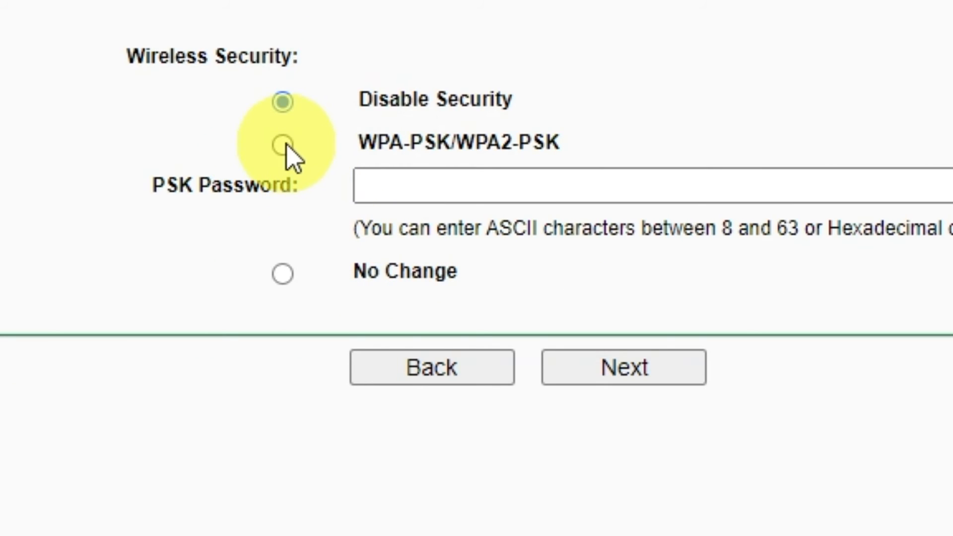
pyautogui.click(282, 146)
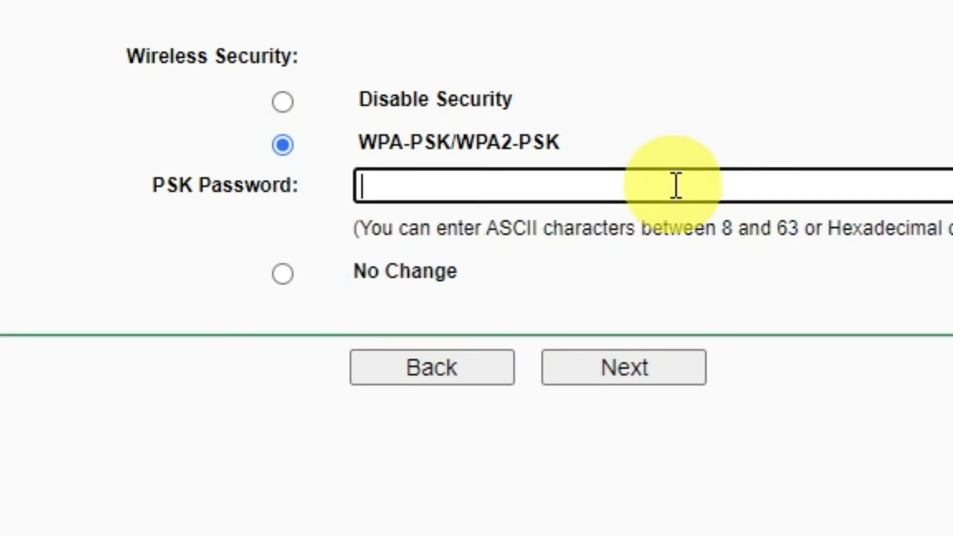
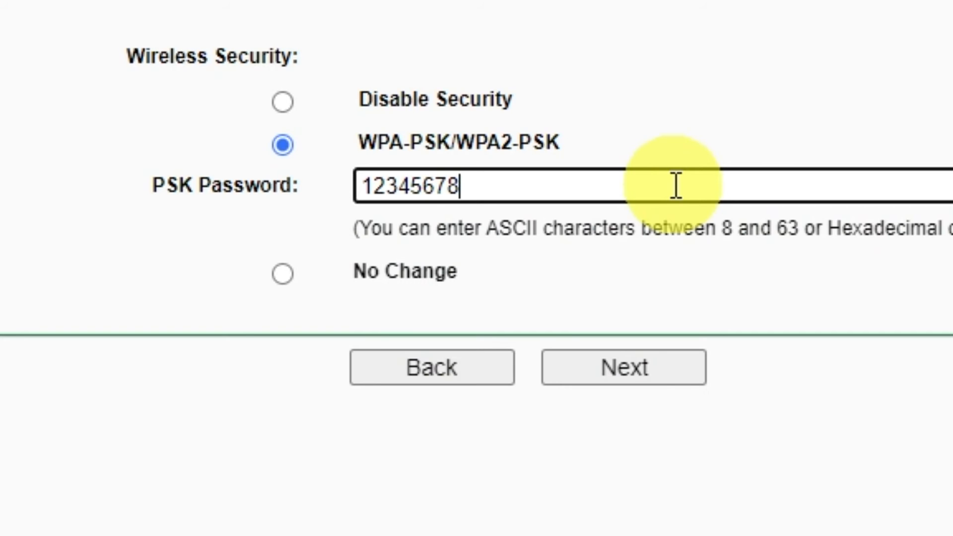
pyautogui.moveTo(688, 307)
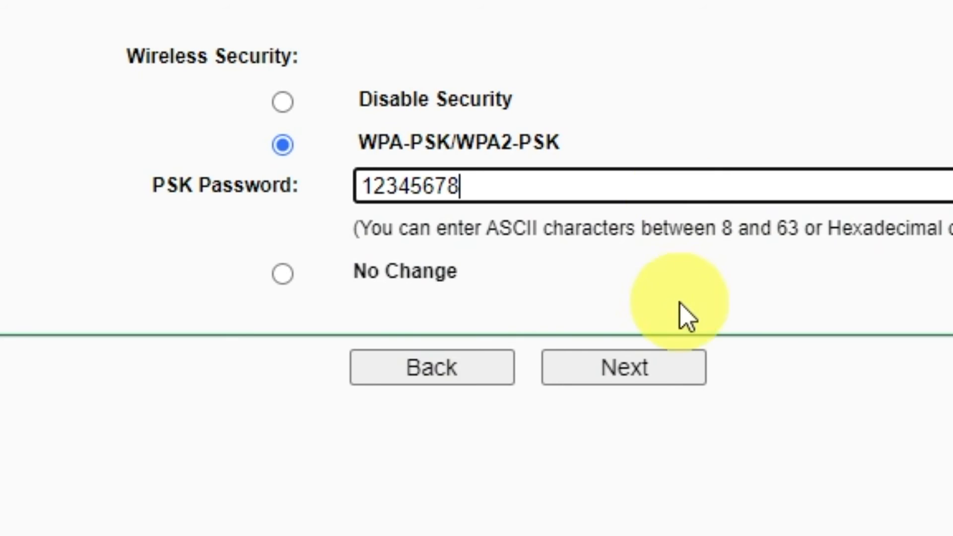
pyautogui.click(623, 366)
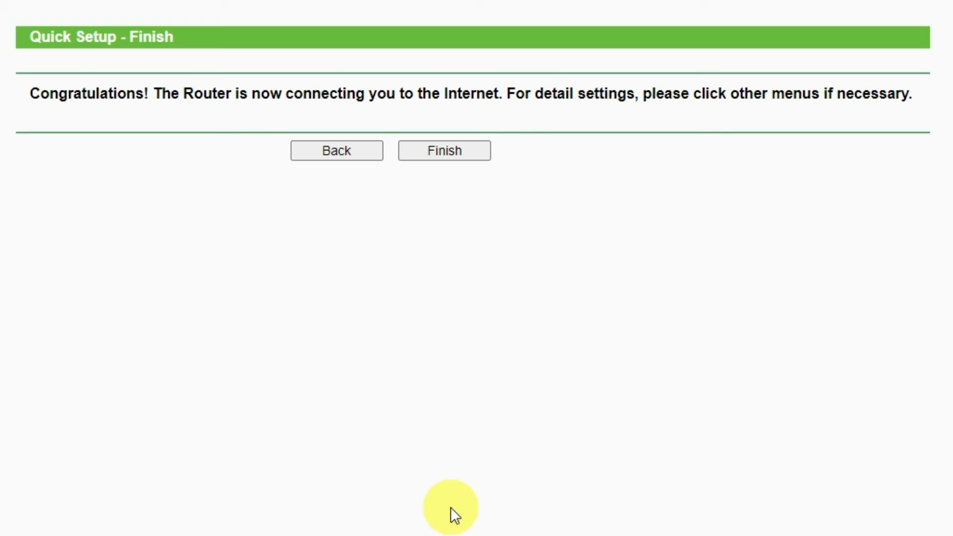
# - Finish Quick Setup and reboot the router from System Tools
pyautogui.click(444, 150)
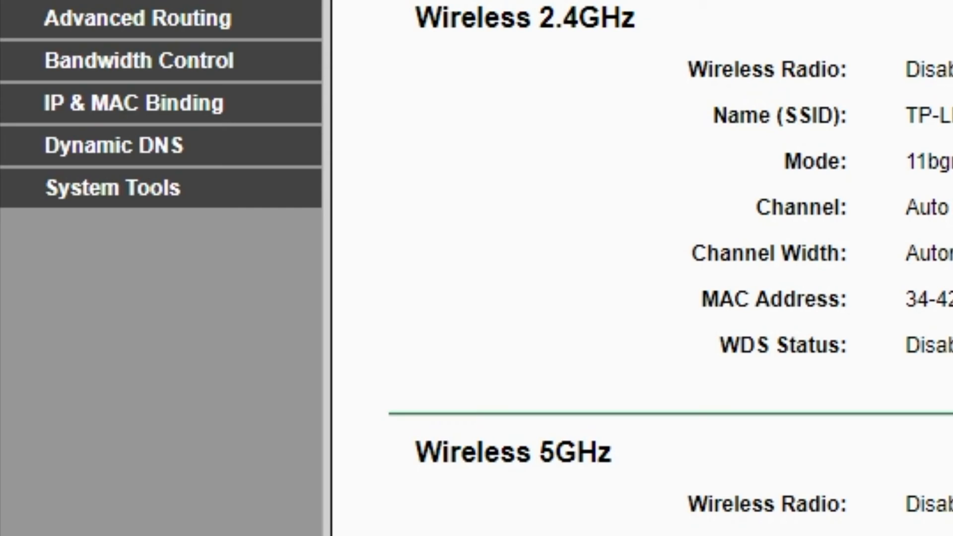
pyautogui.click(115, 188)
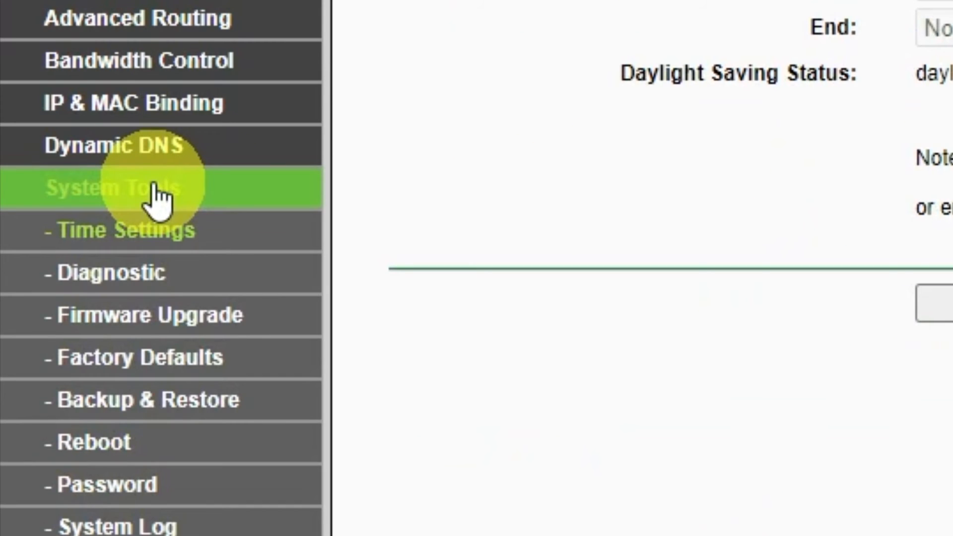
pyautogui.moveTo(121, 419)
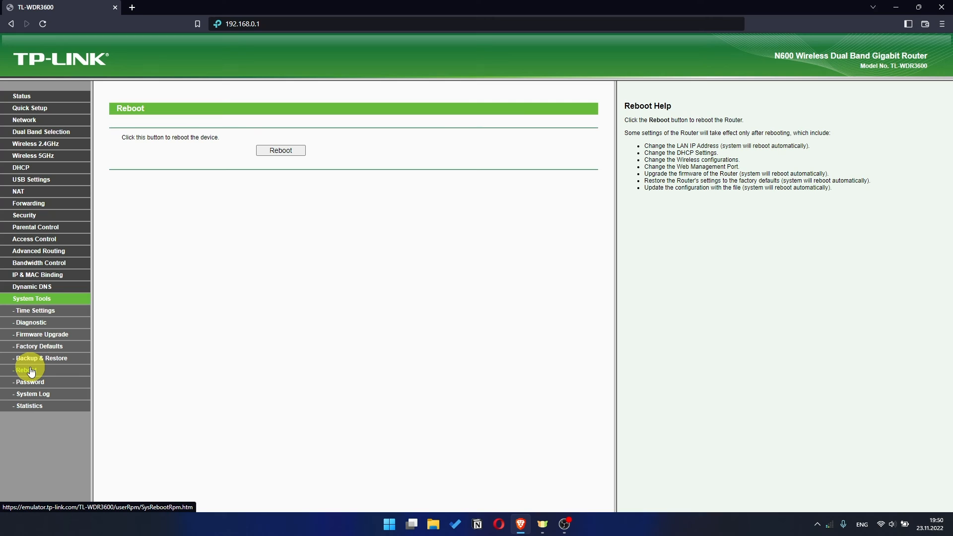
pyautogui.moveTo(210, 281)
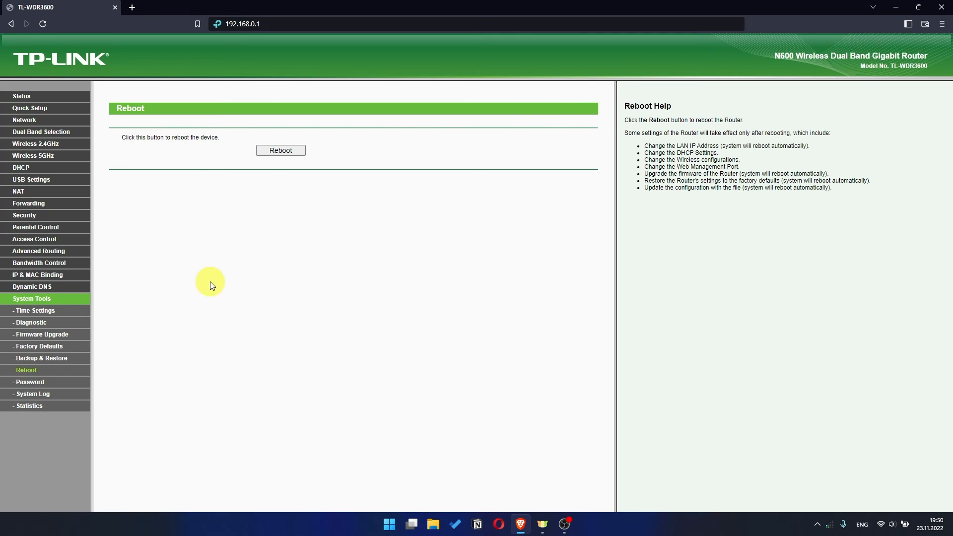
pyautogui.click(280, 150)
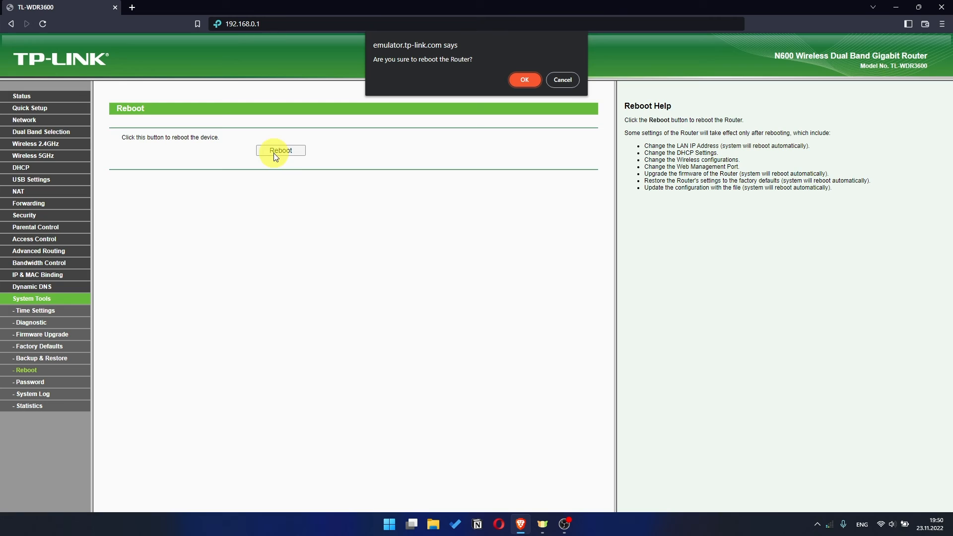
pyautogui.click(523, 79)
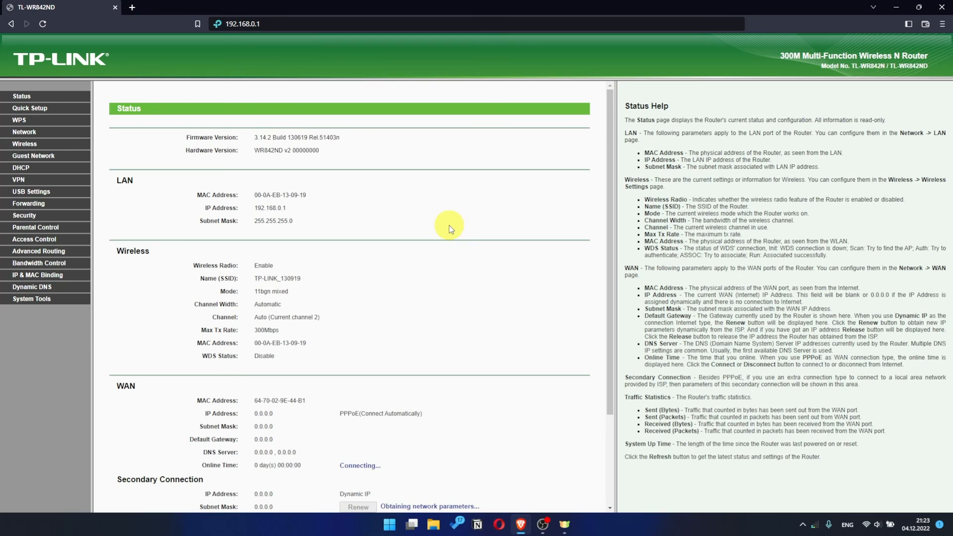
pyautogui.click(24, 132)
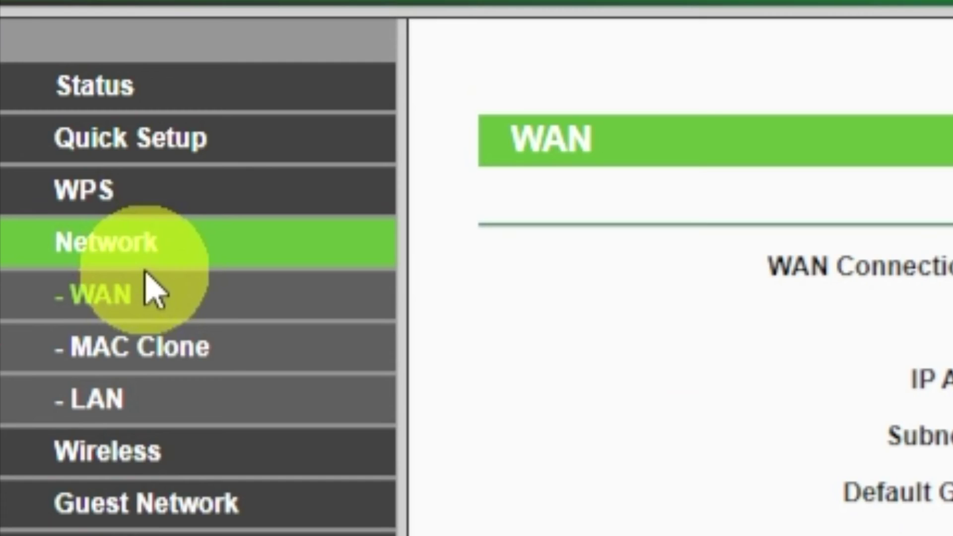
pyautogui.click(137, 346)
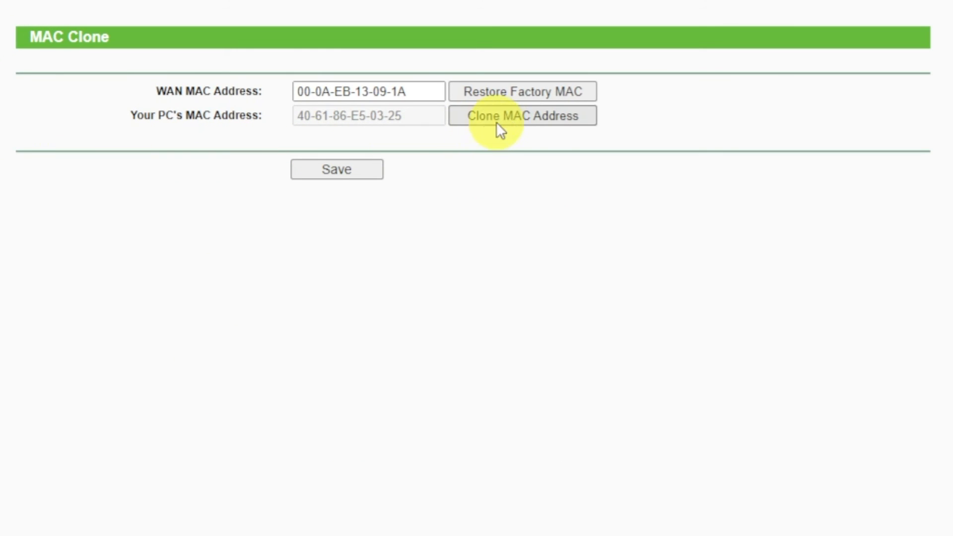
pyautogui.click(522, 116)
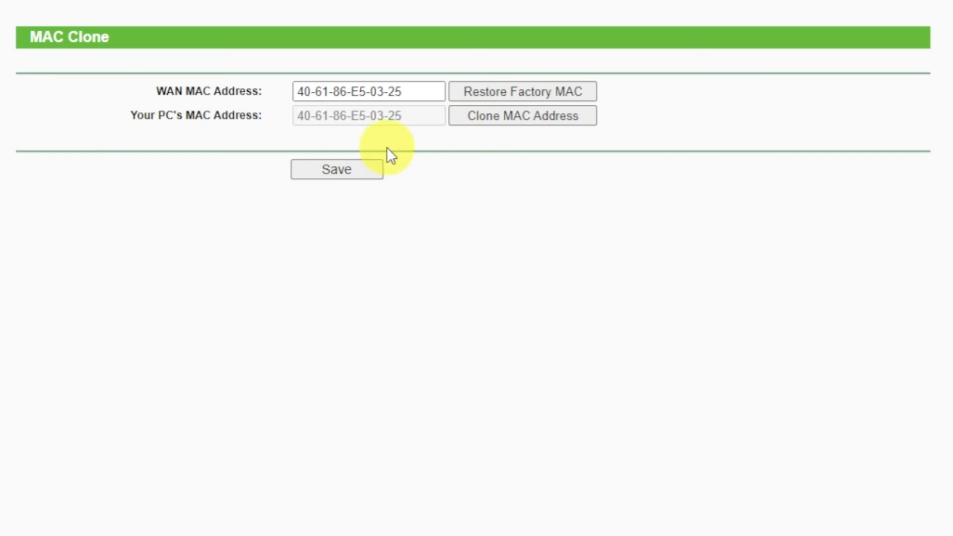
pyautogui.click(521, 91)
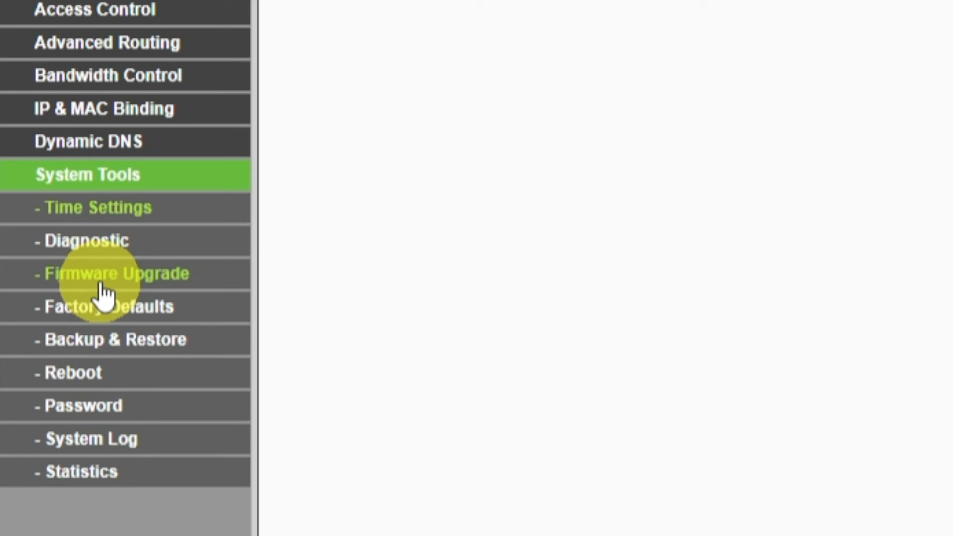
pyautogui.moveTo(85, 373)
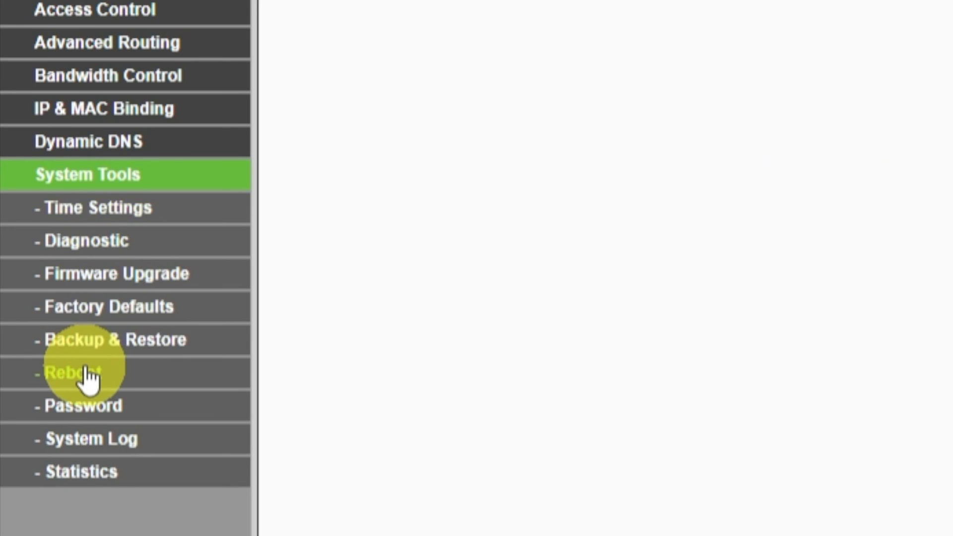
# - Reboot the router again so the cloned MAC takes effect
pyautogui.click(360, 189)
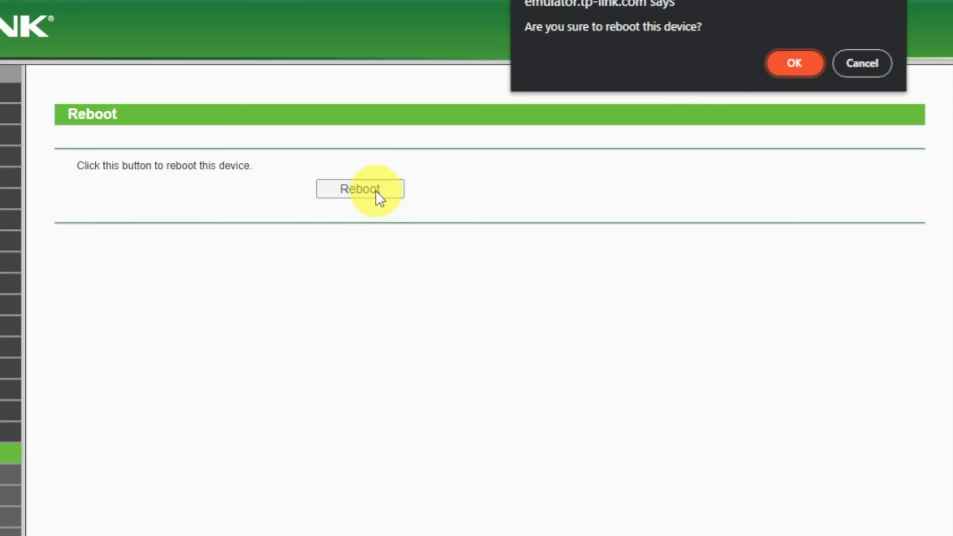
pyautogui.click(794, 63)
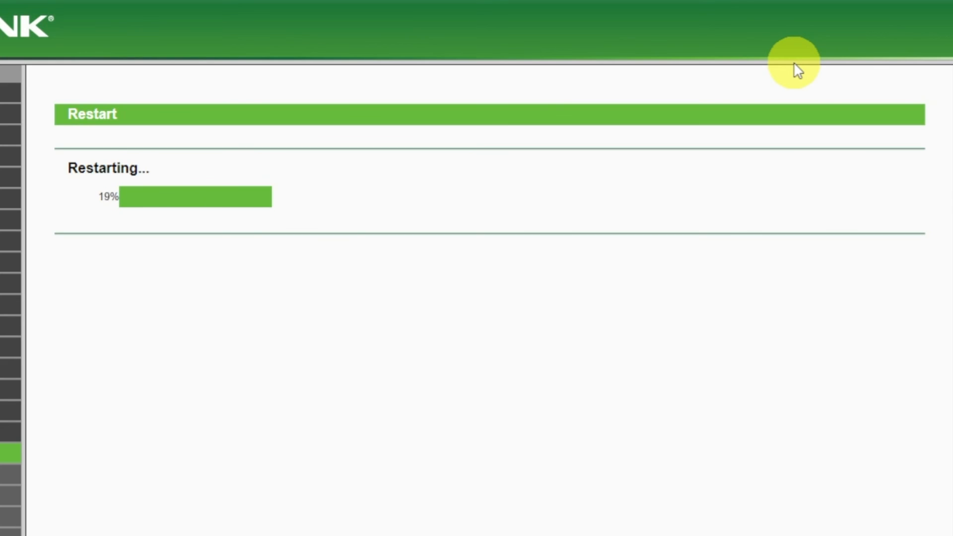